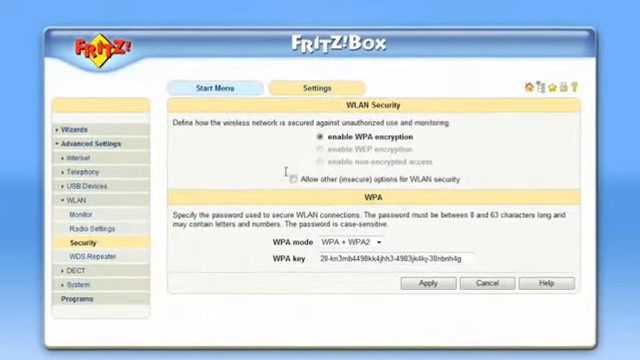
# Step: Toggle unencrypted access briefly, then set WLAN encryption to WPA with WPA2 (CCMP) mode
pyautogui.click(292, 178)
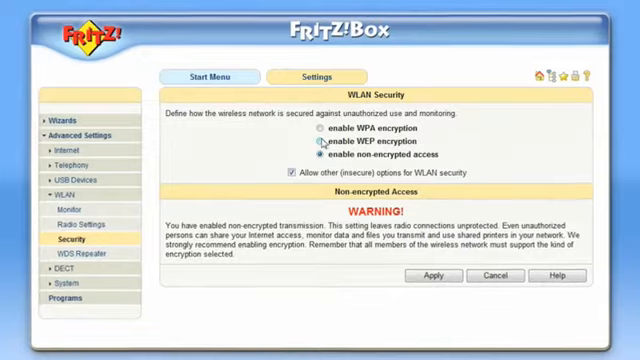
pyautogui.click(318, 146)
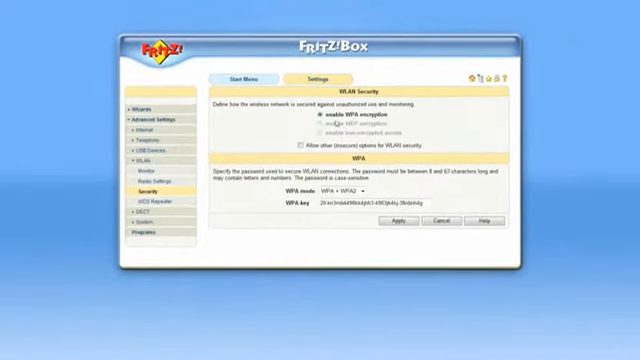
pyautogui.click(360, 224)
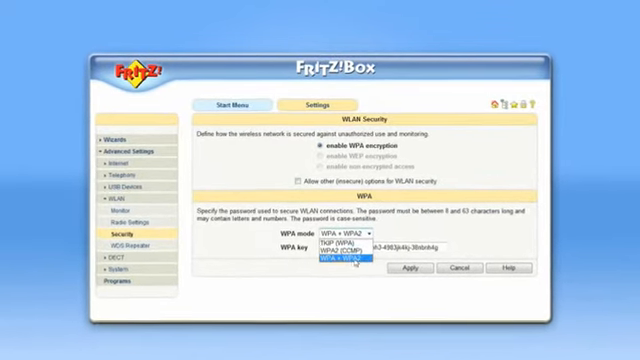
pyautogui.click(356, 260)
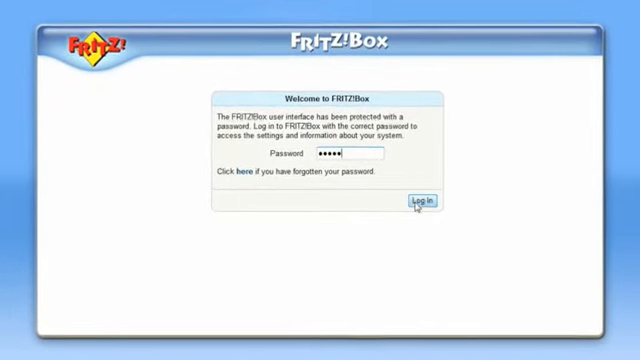
# Step: Log in again and browse Advanced Settings > Internet to Permit Access and remote administration
pyautogui.click(420, 202)
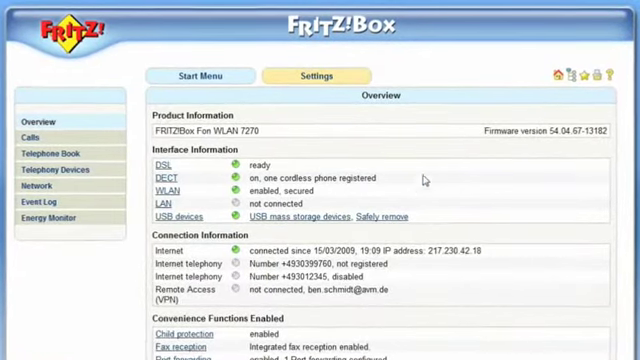
pyautogui.click(316, 74)
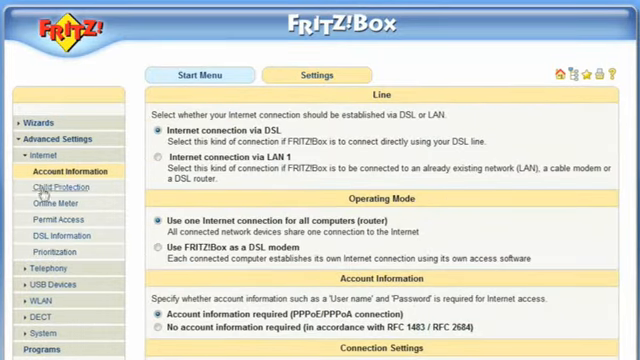
pyautogui.click(58, 210)
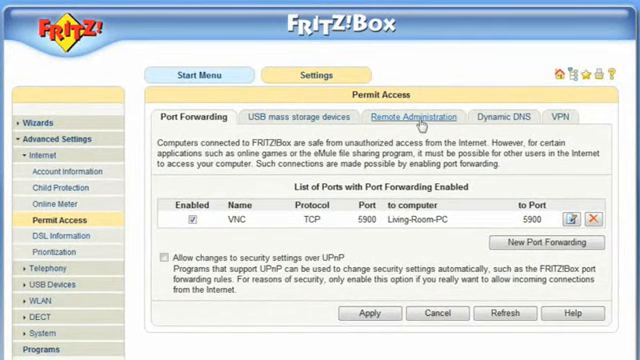
pyautogui.click(422, 116)
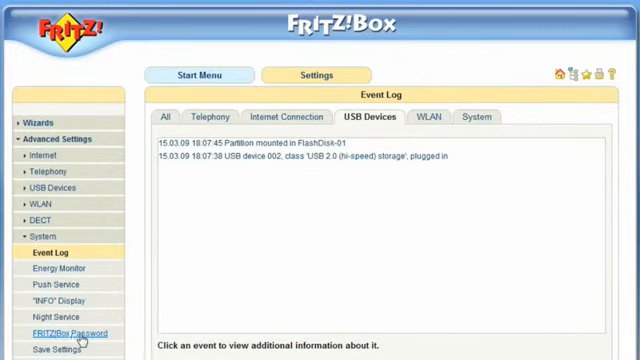
# Step: Enable 'Switch off wireless network (WLAN)' in the Night Service for 23:30–06:30
pyautogui.click(64, 332)
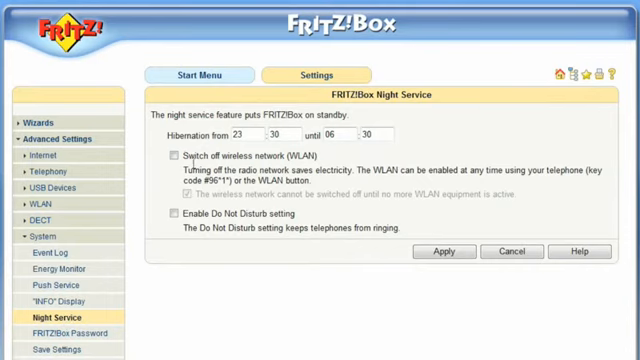
pyautogui.click(168, 156)
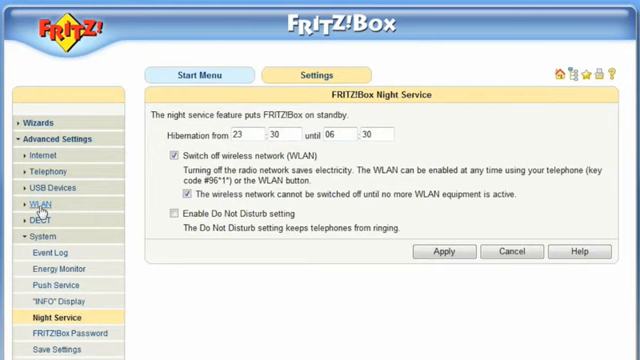
# Step: Reduce the maximum transmitter power from 50% to 12% in WLAN Radio Settings
pyautogui.click(22, 204)
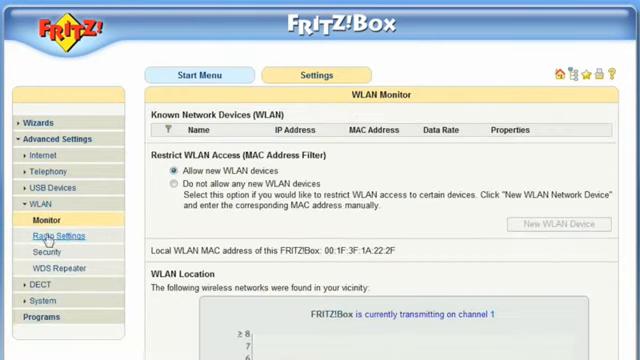
pyautogui.click(48, 236)
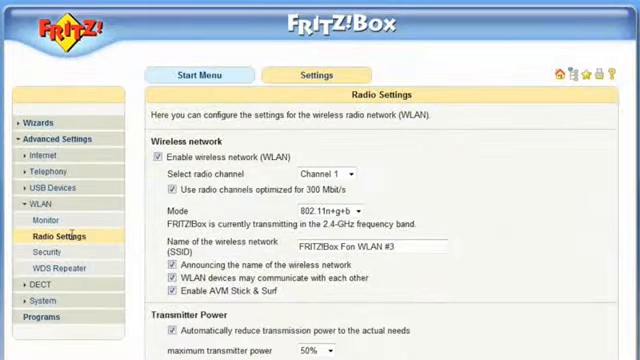
pyautogui.scroll(-3)
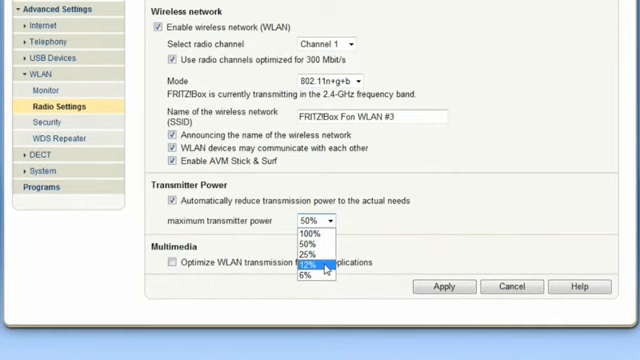
pyautogui.click(310, 268)
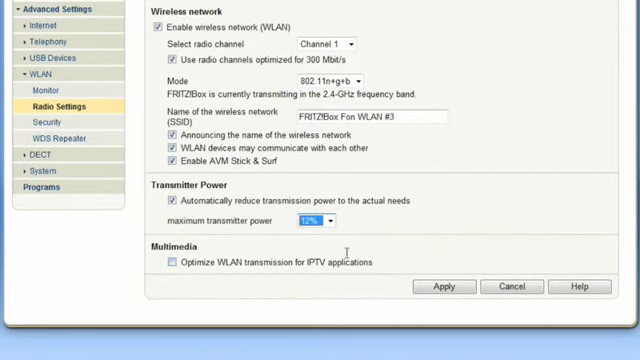
pyautogui.moveTo(444, 288)
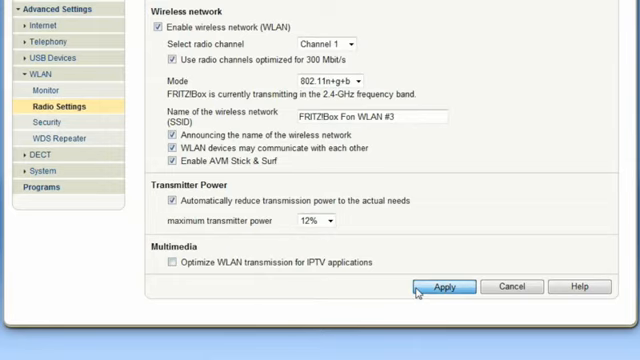